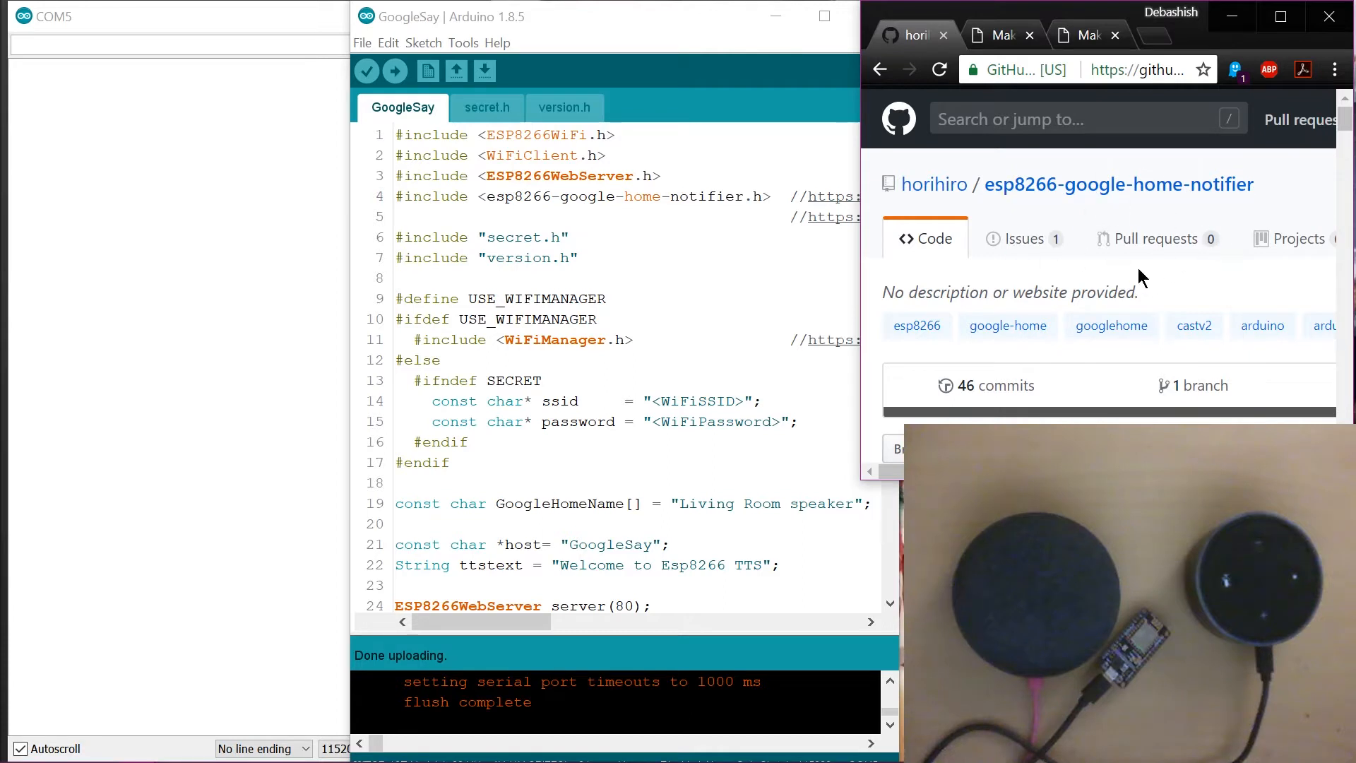
pyautogui.moveTo(1071, 205)
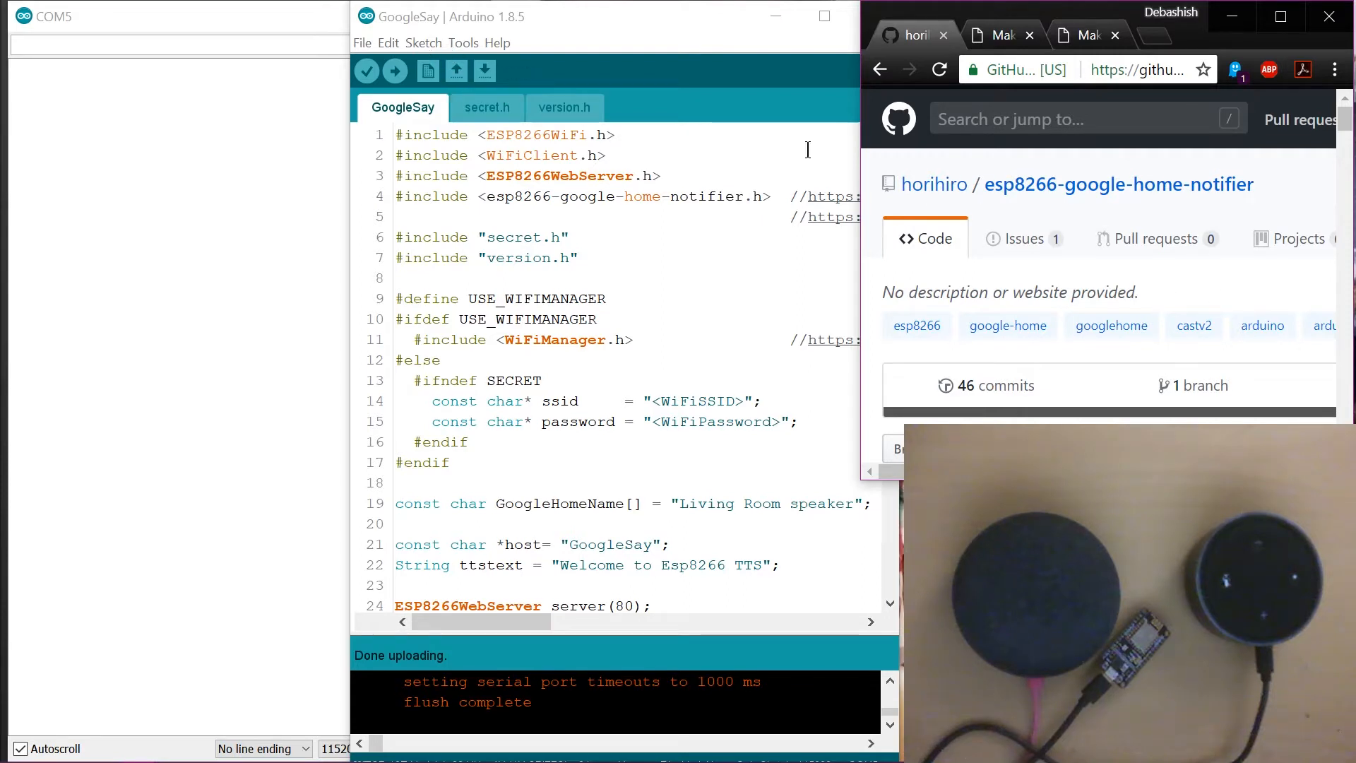
pyautogui.moveTo(739, 196)
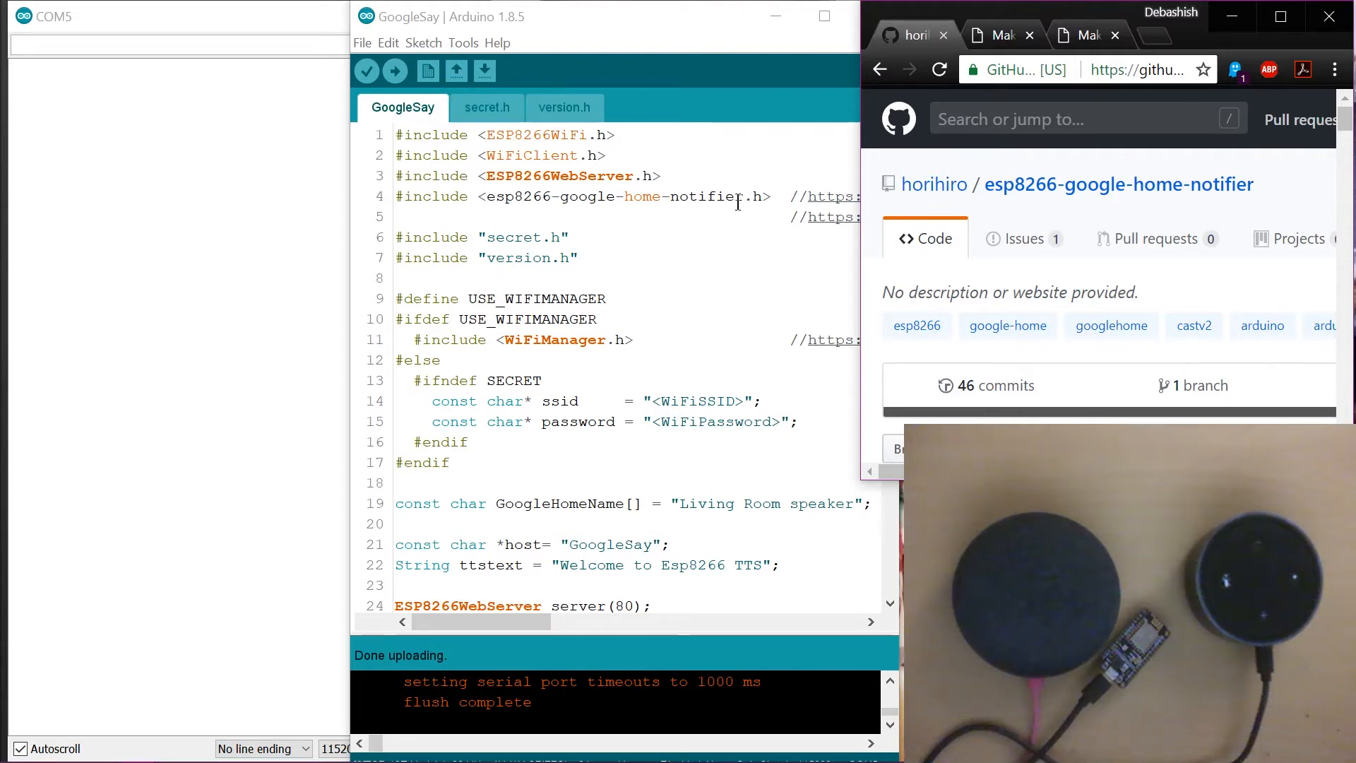
pyautogui.moveTo(1324, 215)
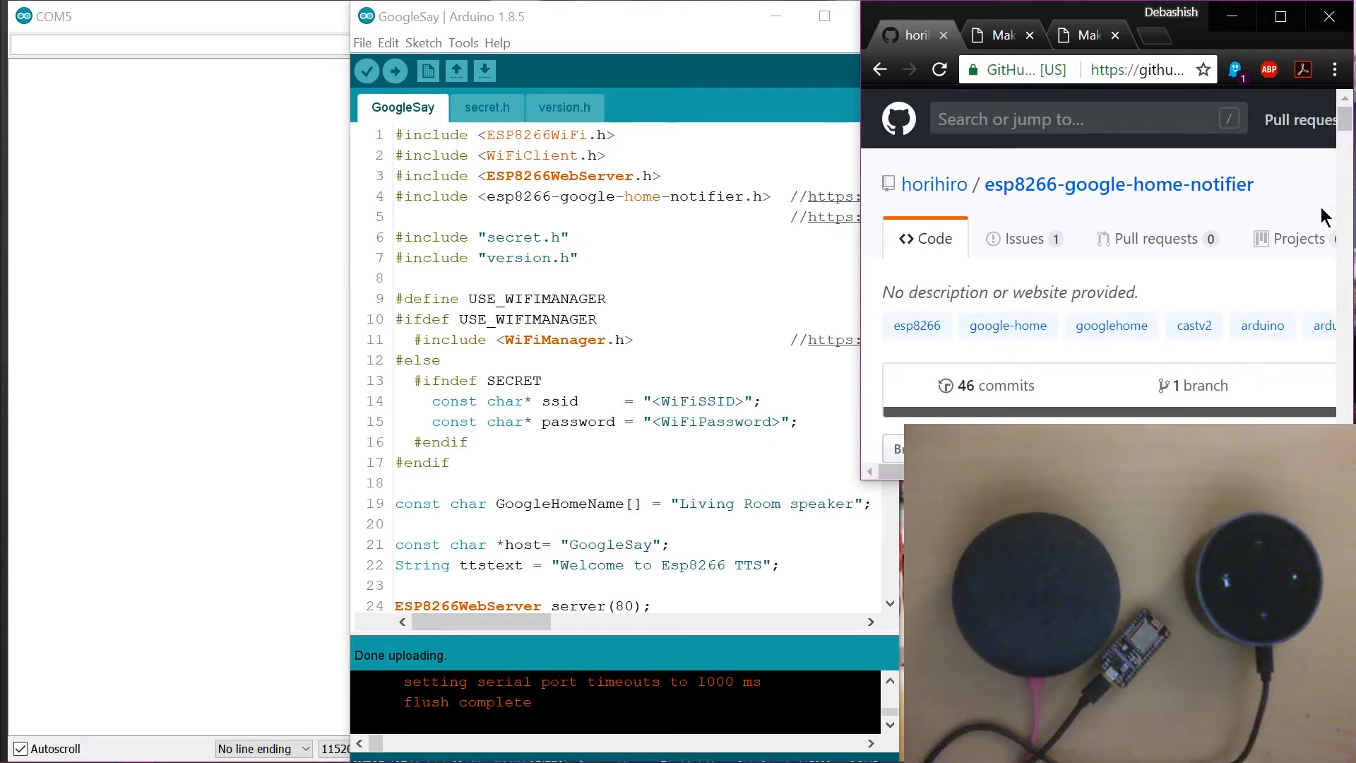
pyautogui.moveTo(1040, 243)
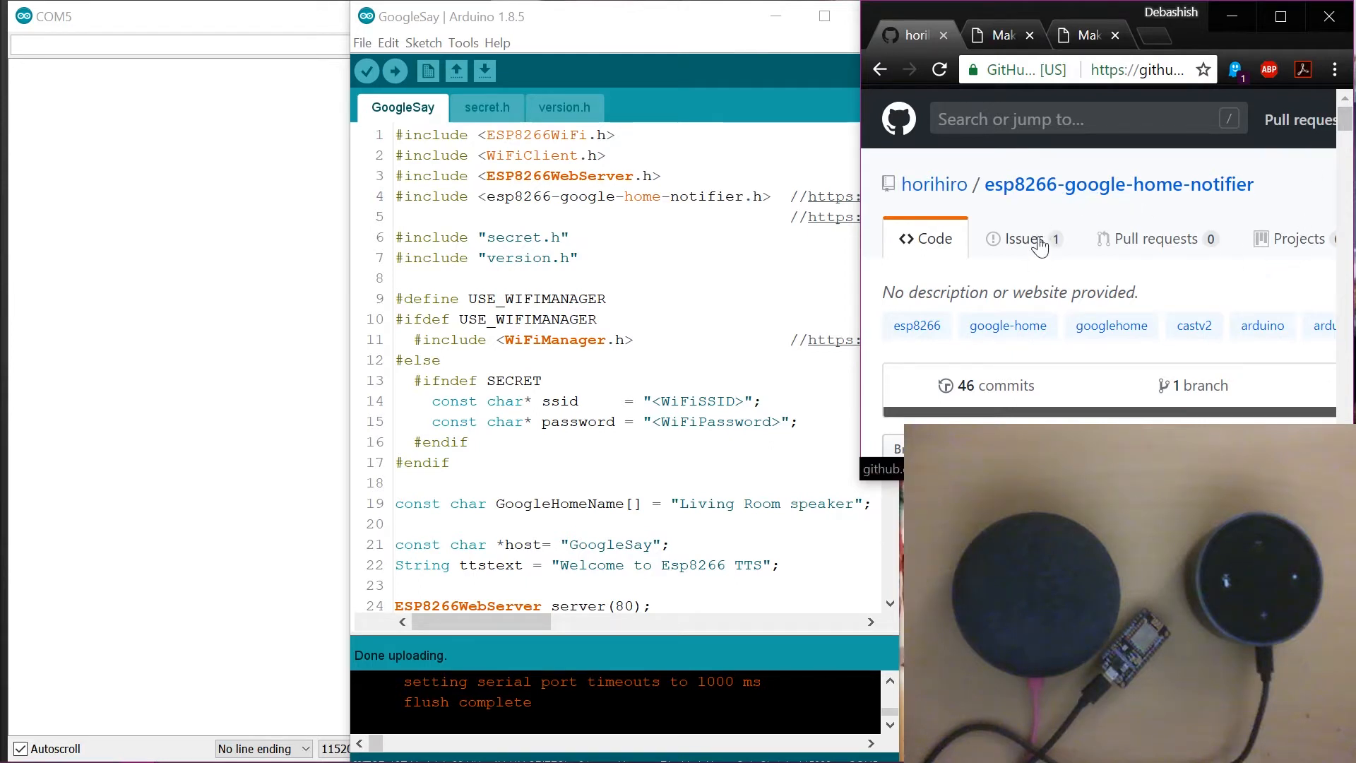
pyautogui.moveTo(1274, 235)
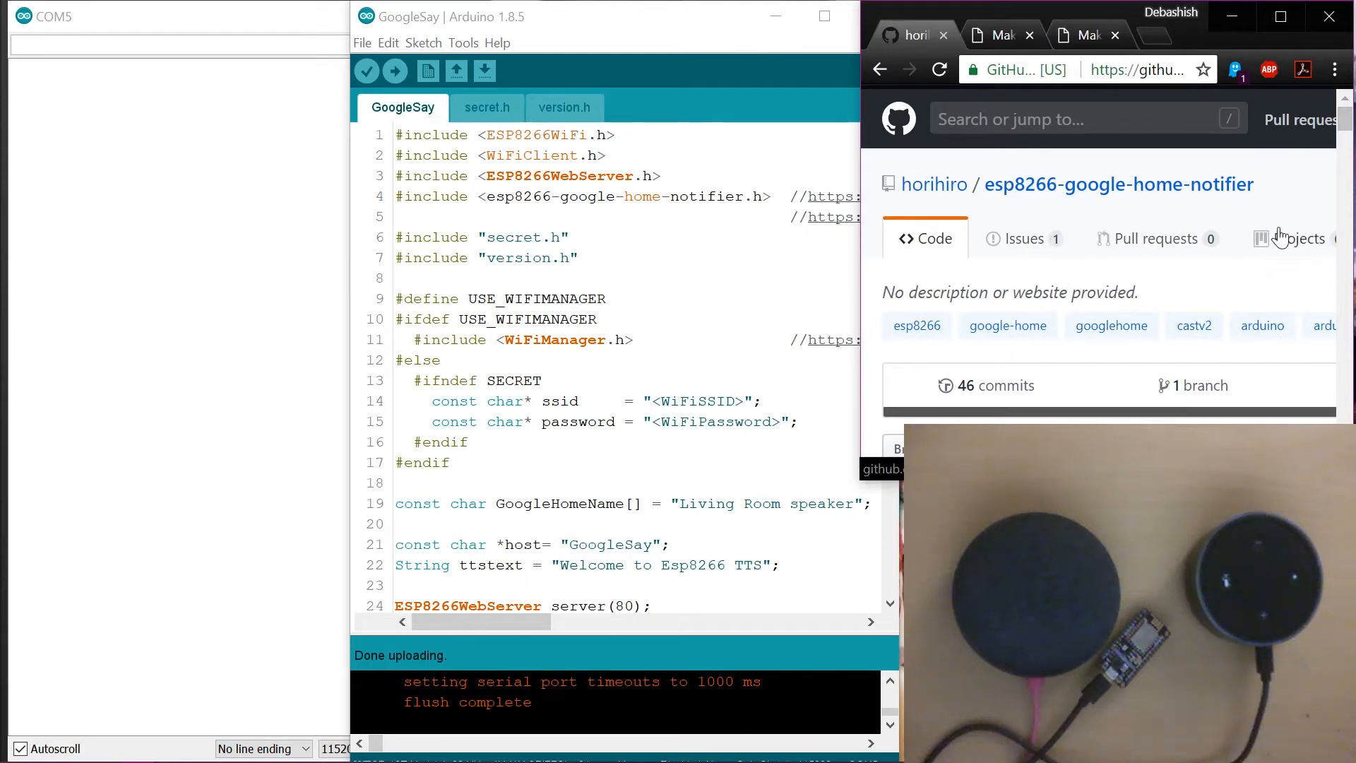
# Scroll the esp8266-google-home-notifier repository page down to its README description and install notes.
pyautogui.scroll(-3)
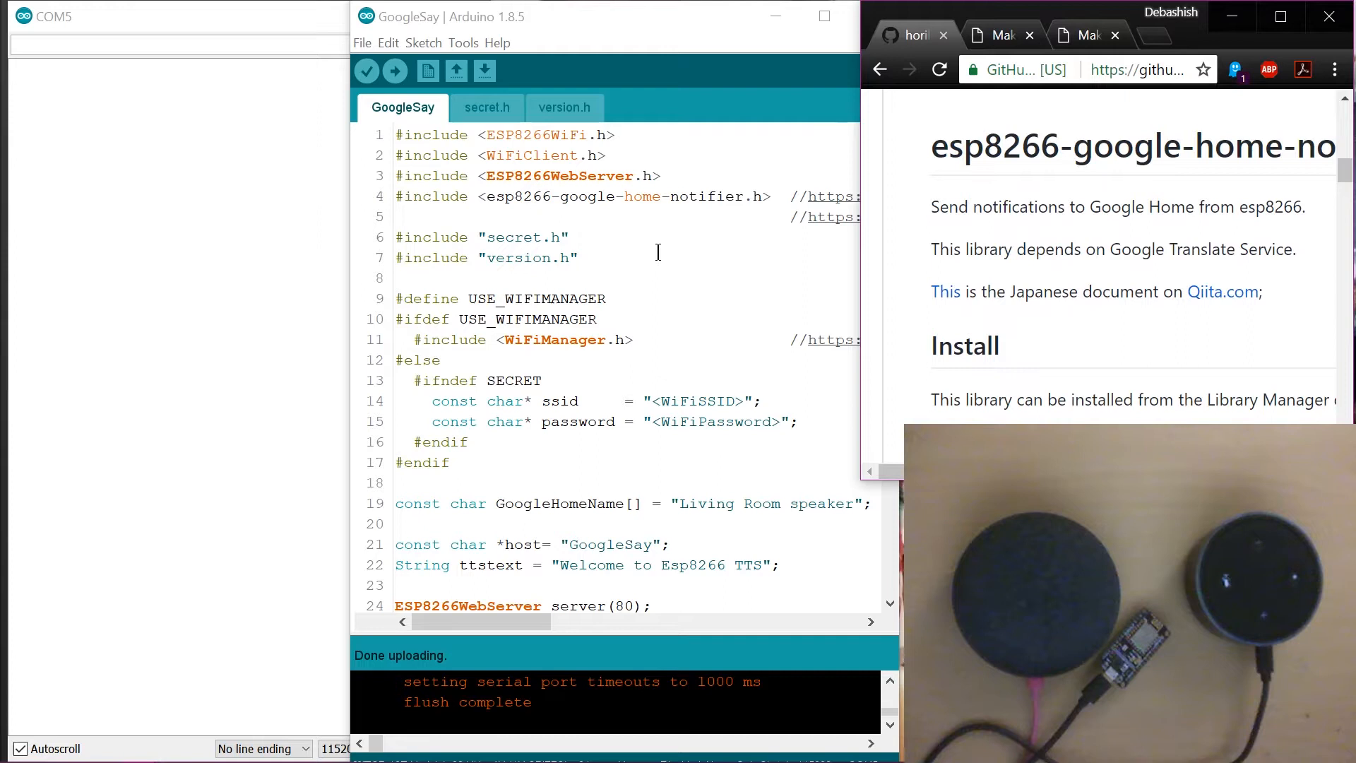
pyautogui.moveTo(1110, 243)
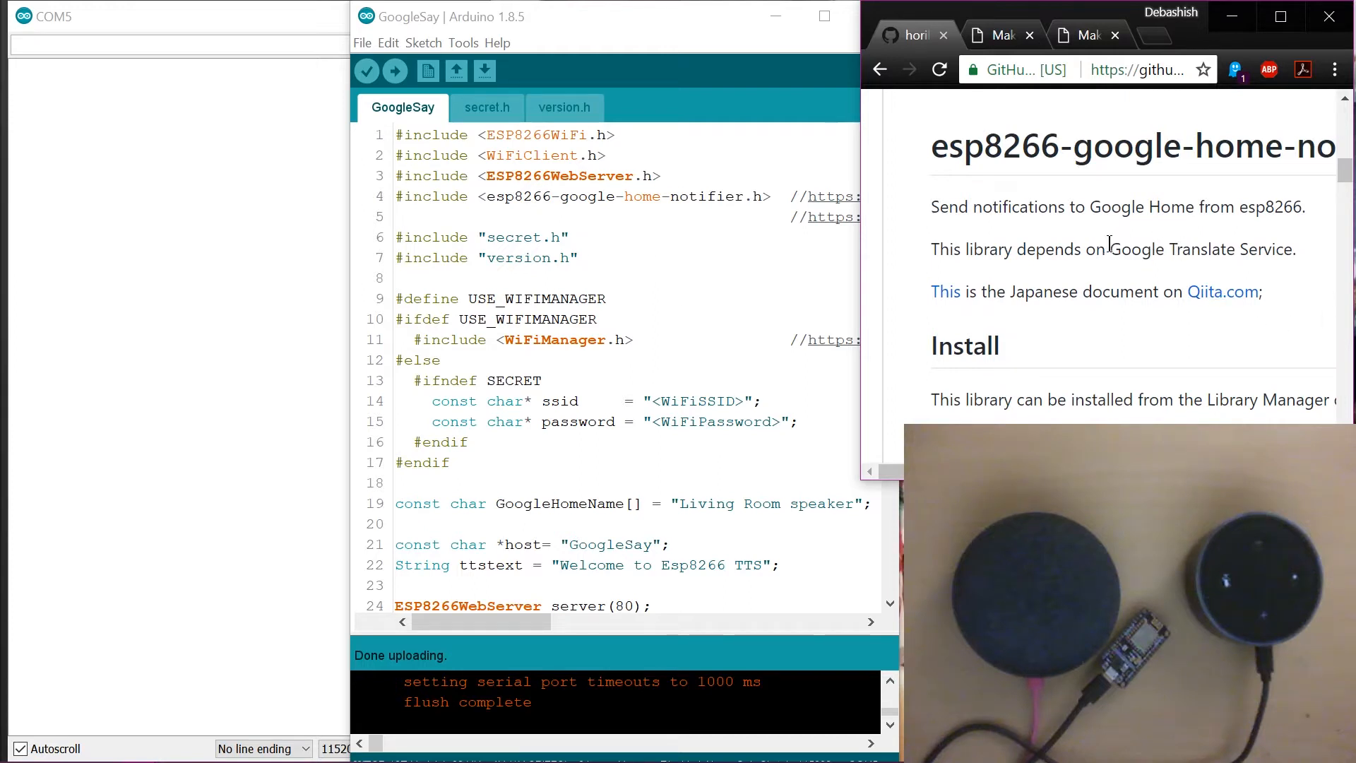
# Highlight a line of the README, then bring the repository header, topics and commit count back into view.
pyautogui.moveTo(1109, 248); pyautogui.dragTo(1295, 248)
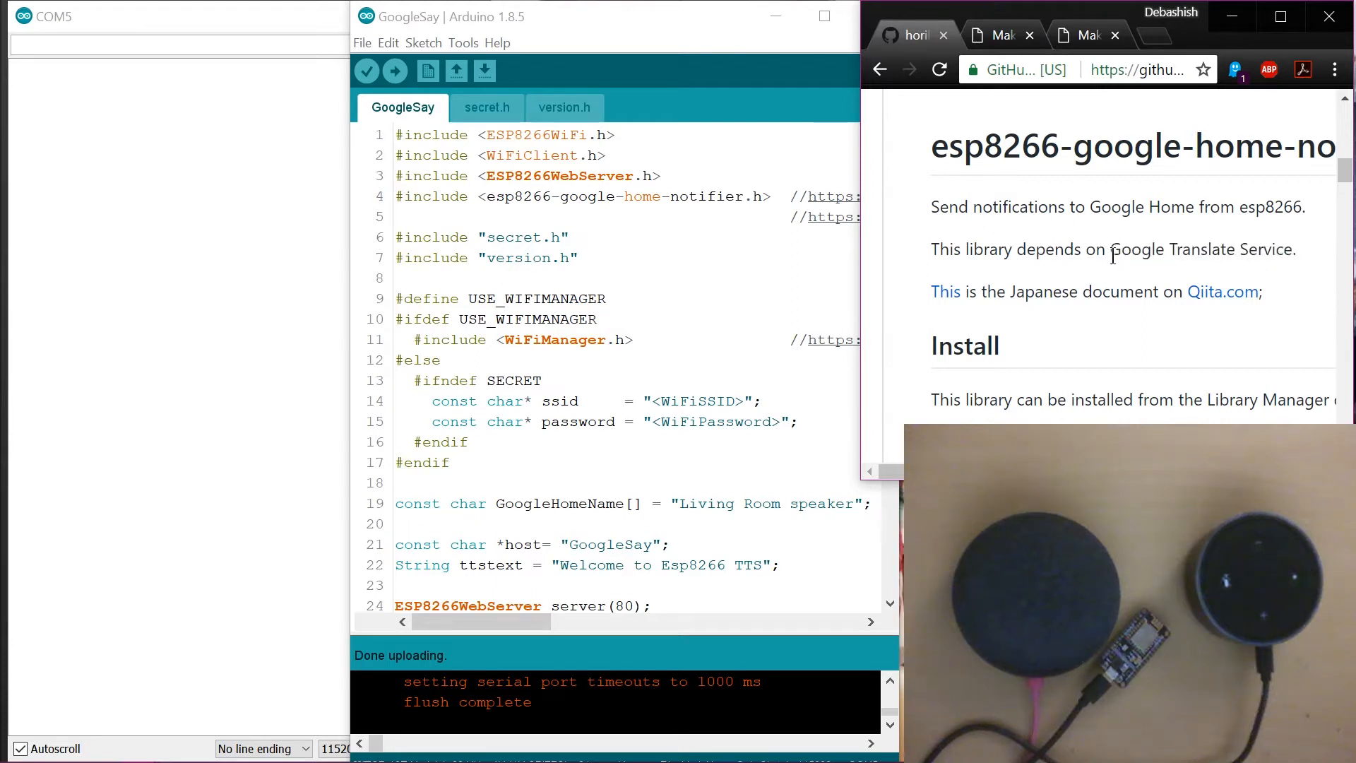
pyautogui.moveTo(1093, 246)
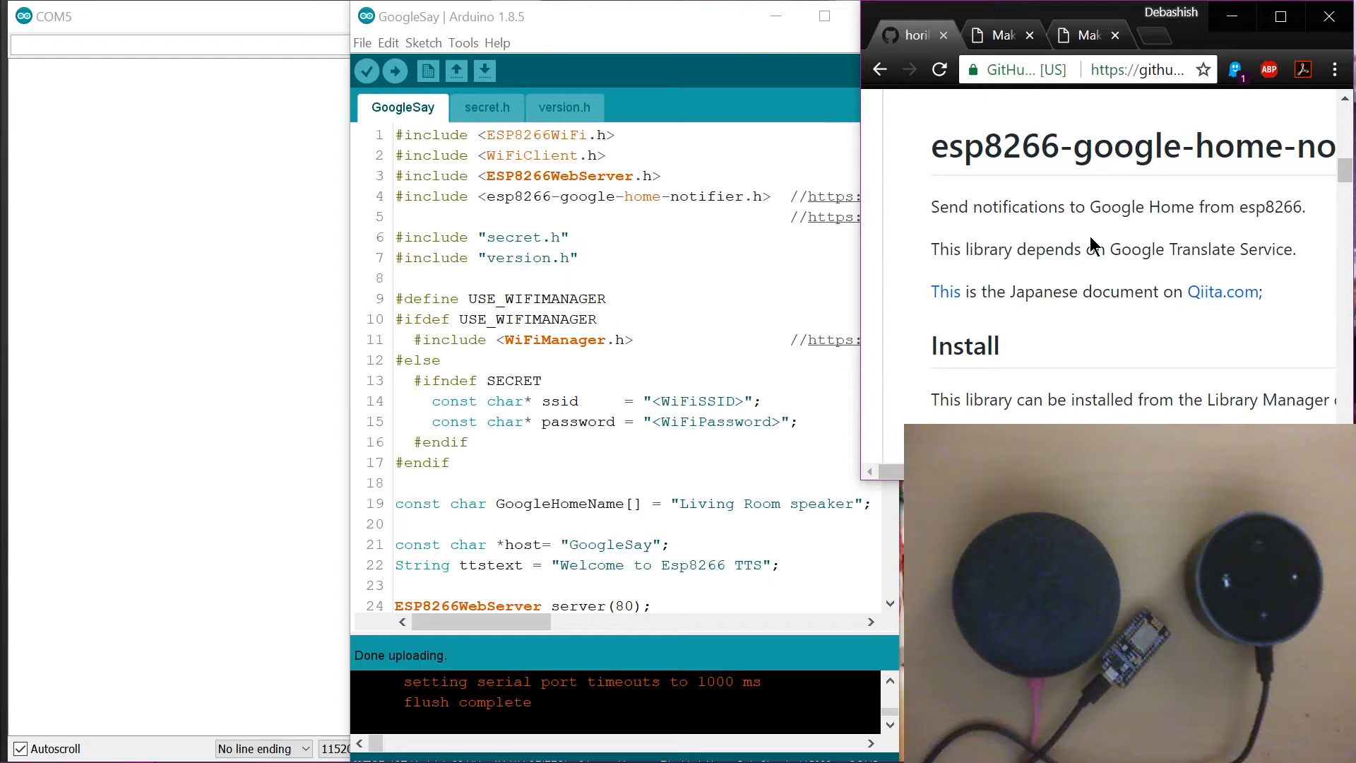
pyautogui.scroll(-3)
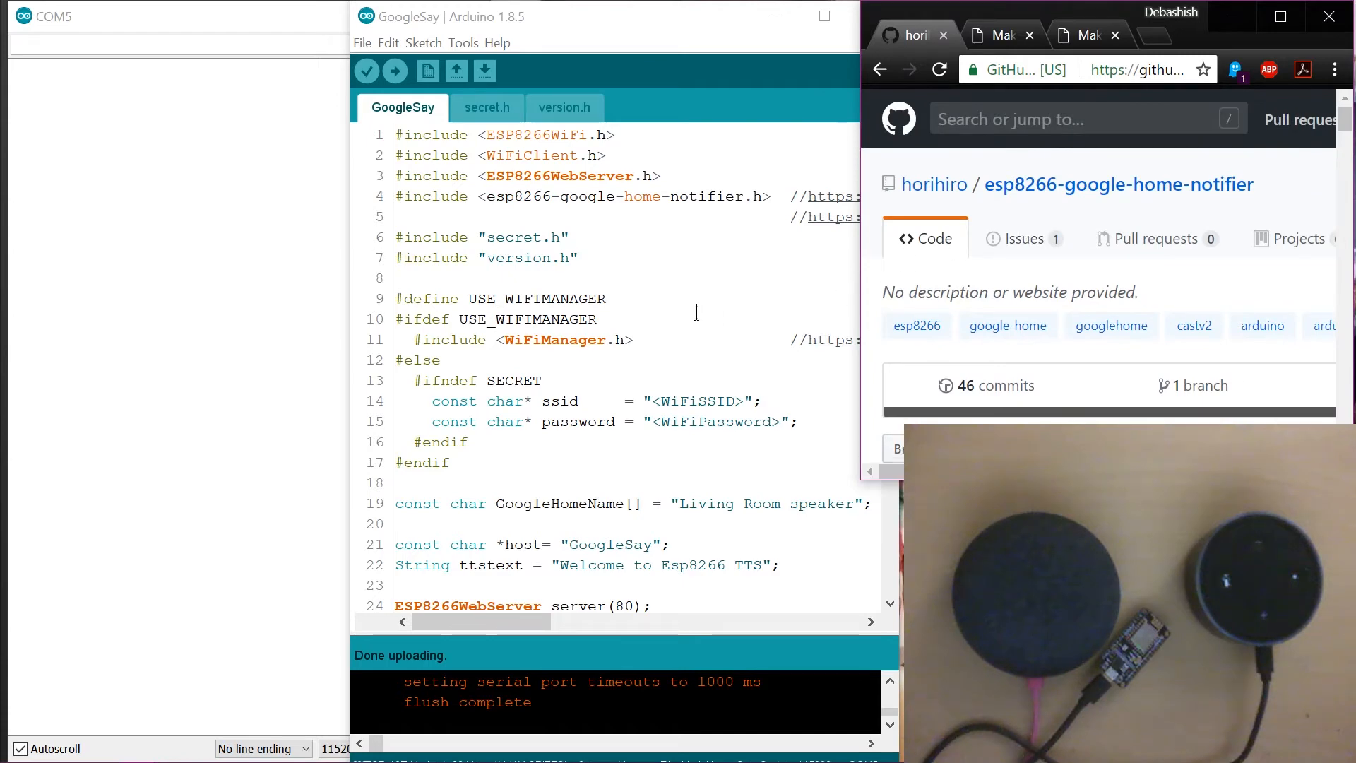
pyautogui.moveTo(760, 465)
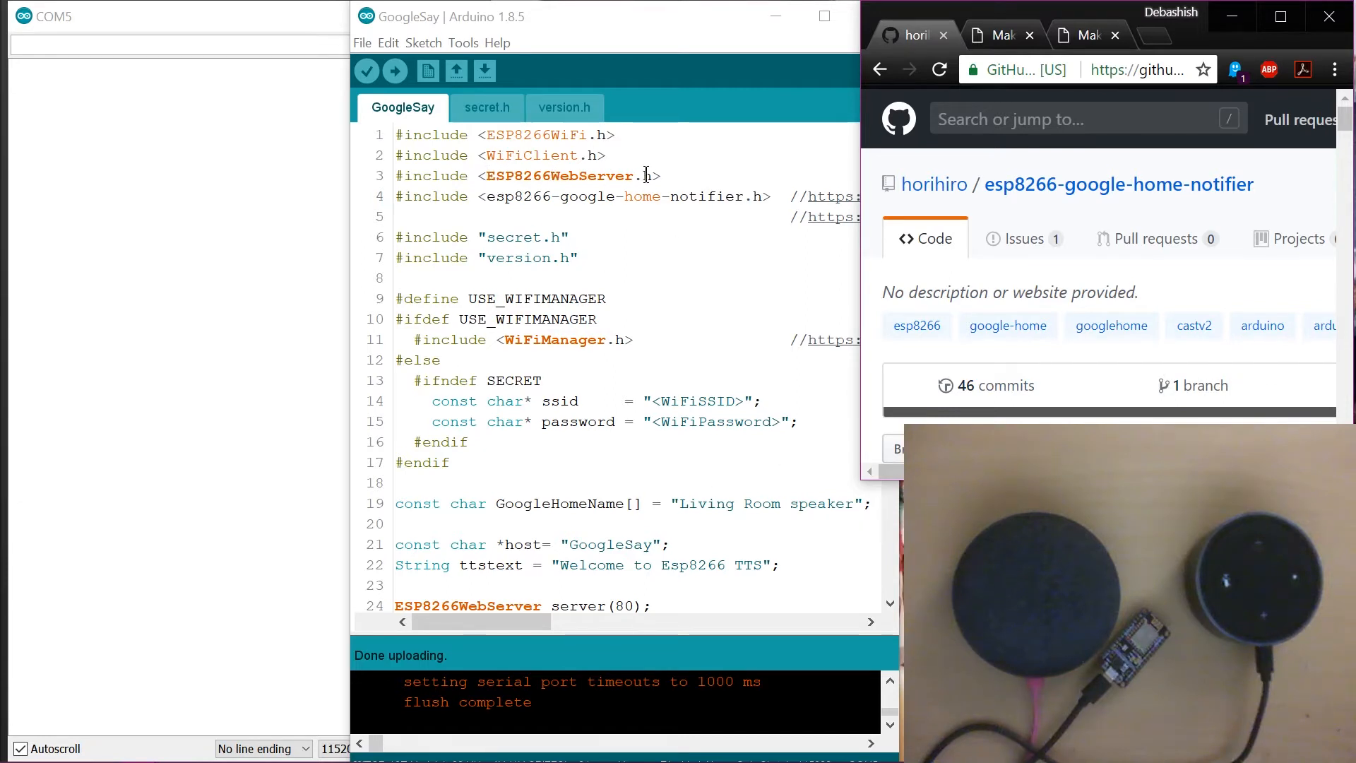
pyautogui.moveTo(703, 389)
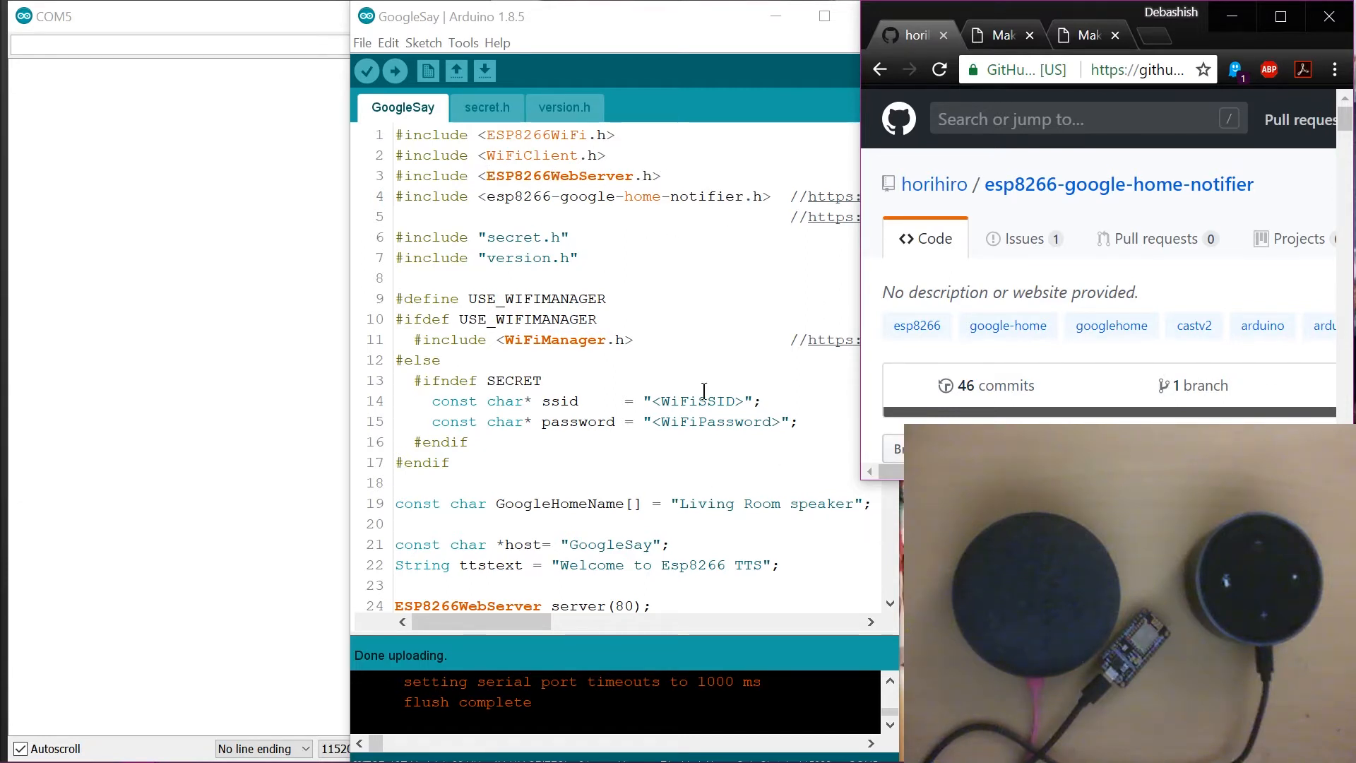
pyautogui.moveTo(890, 266)
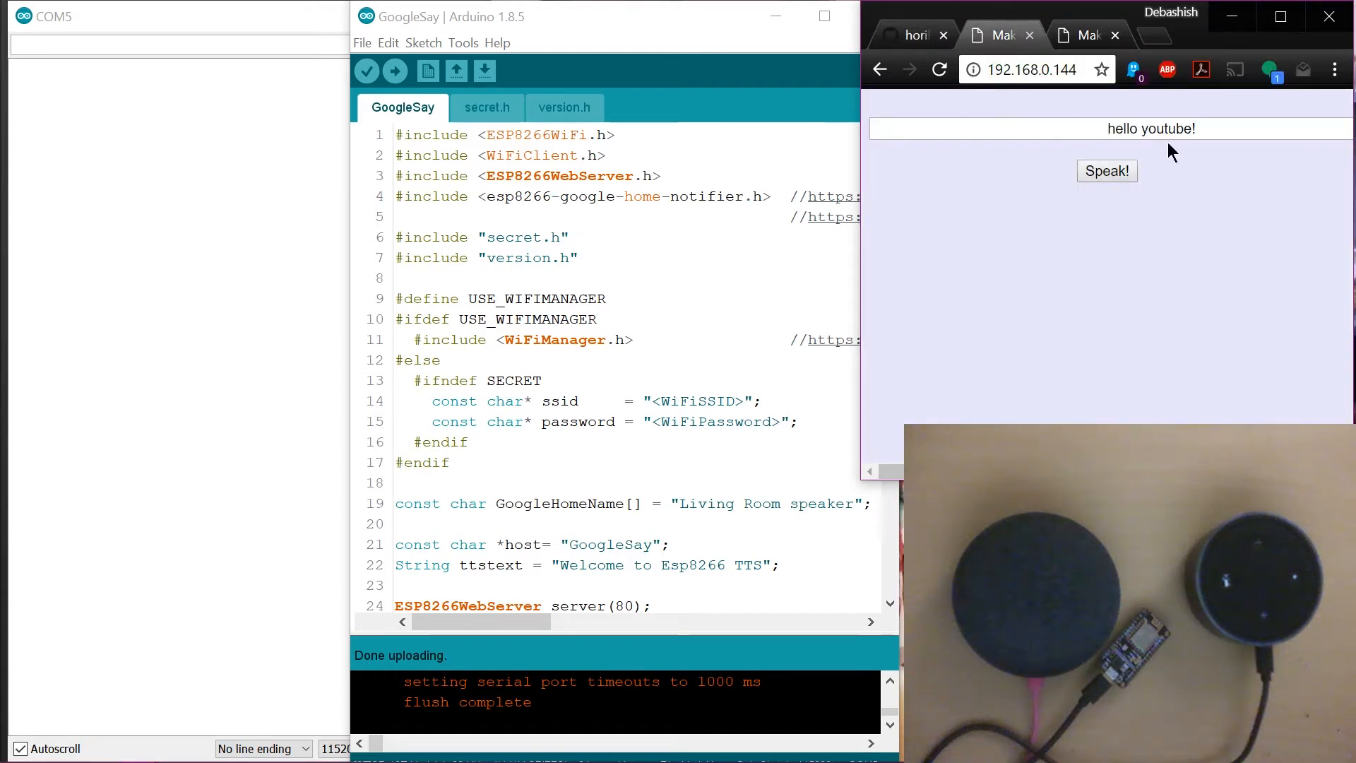
pyautogui.moveTo(1259, 163)
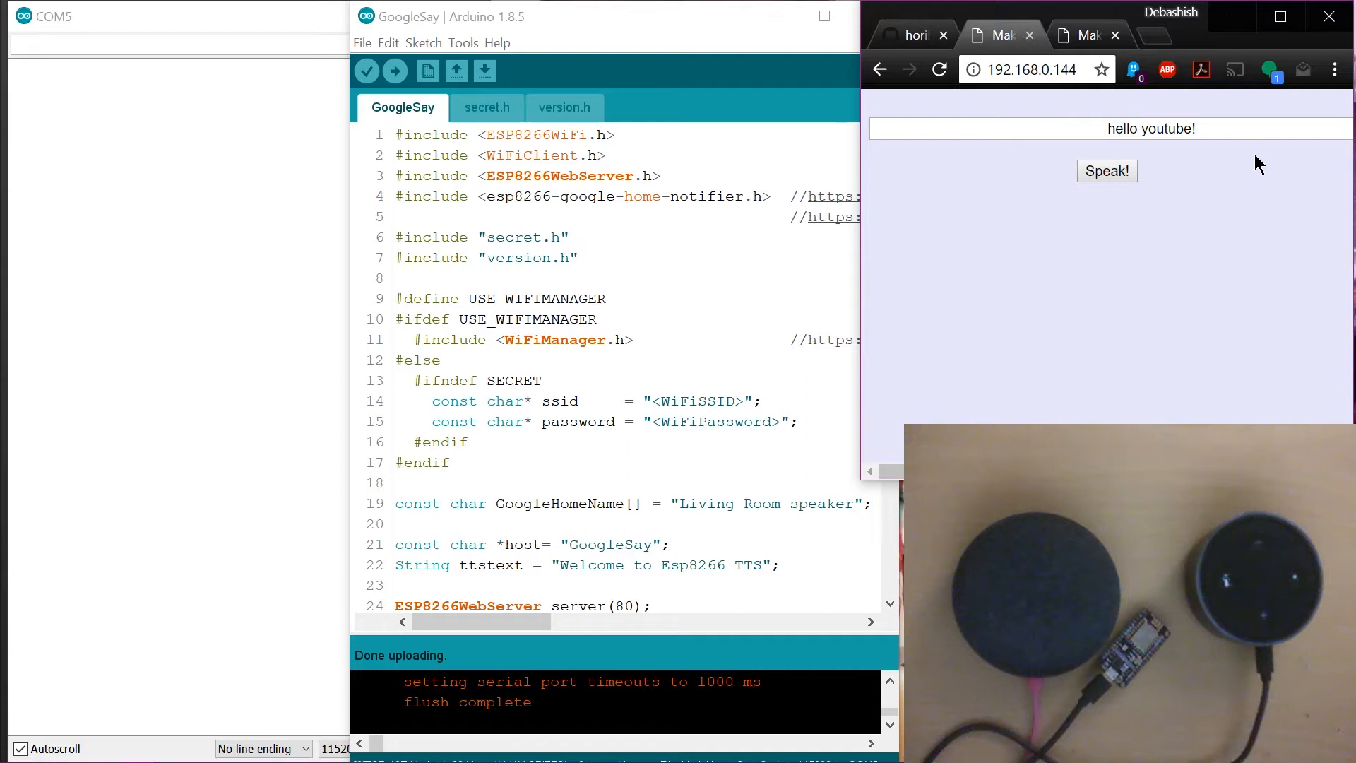
pyautogui.moveTo(1067, 245)
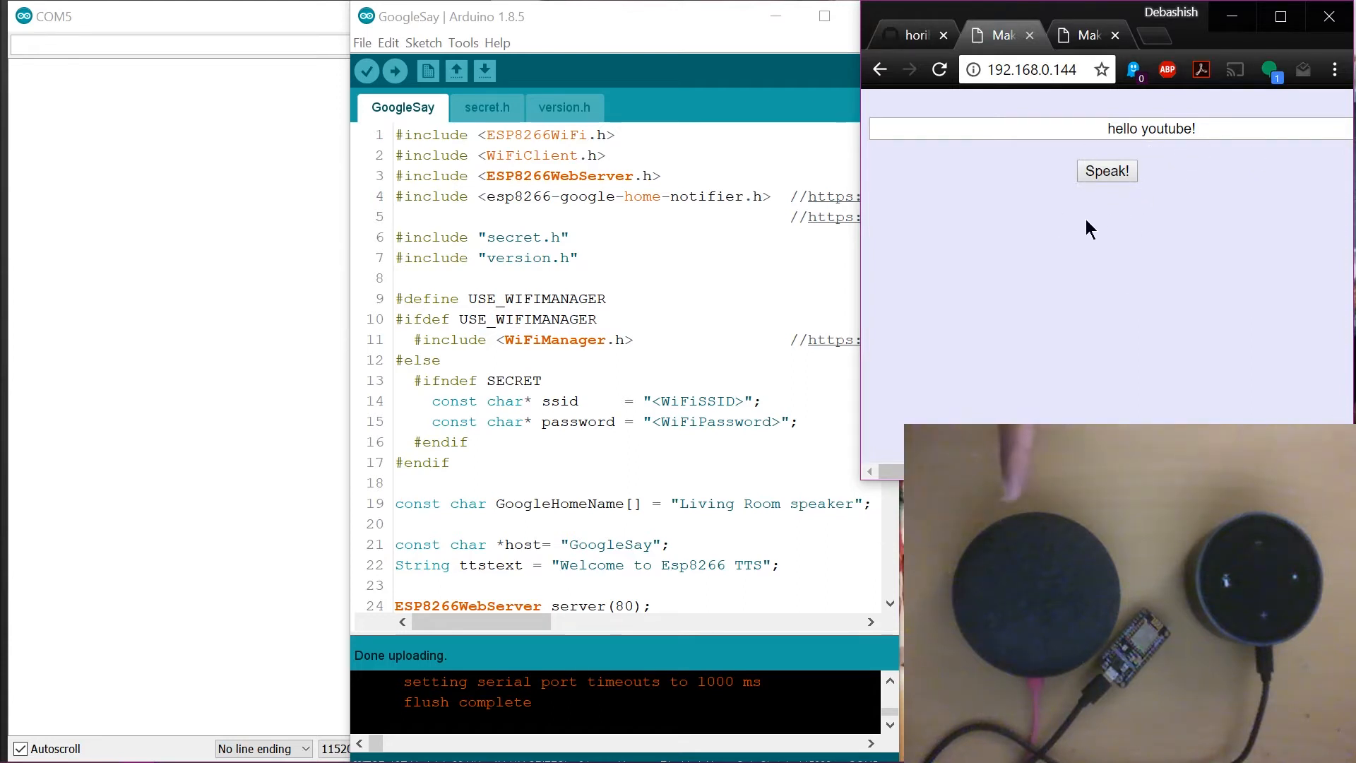
# Send 'hello youtube!' to Google Home via the Speak! button so it is spoken aloud.
pyautogui.click(1107, 171)
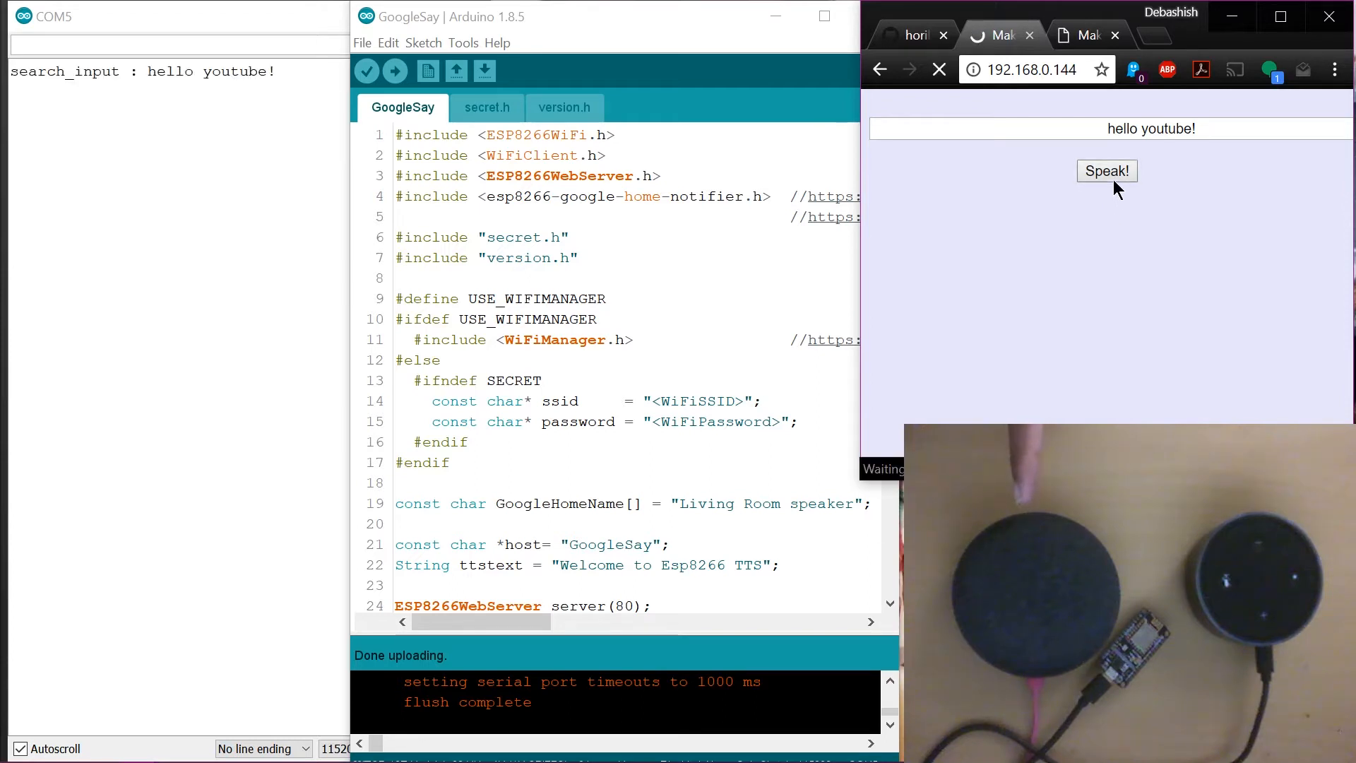
pyautogui.click(1108, 171)
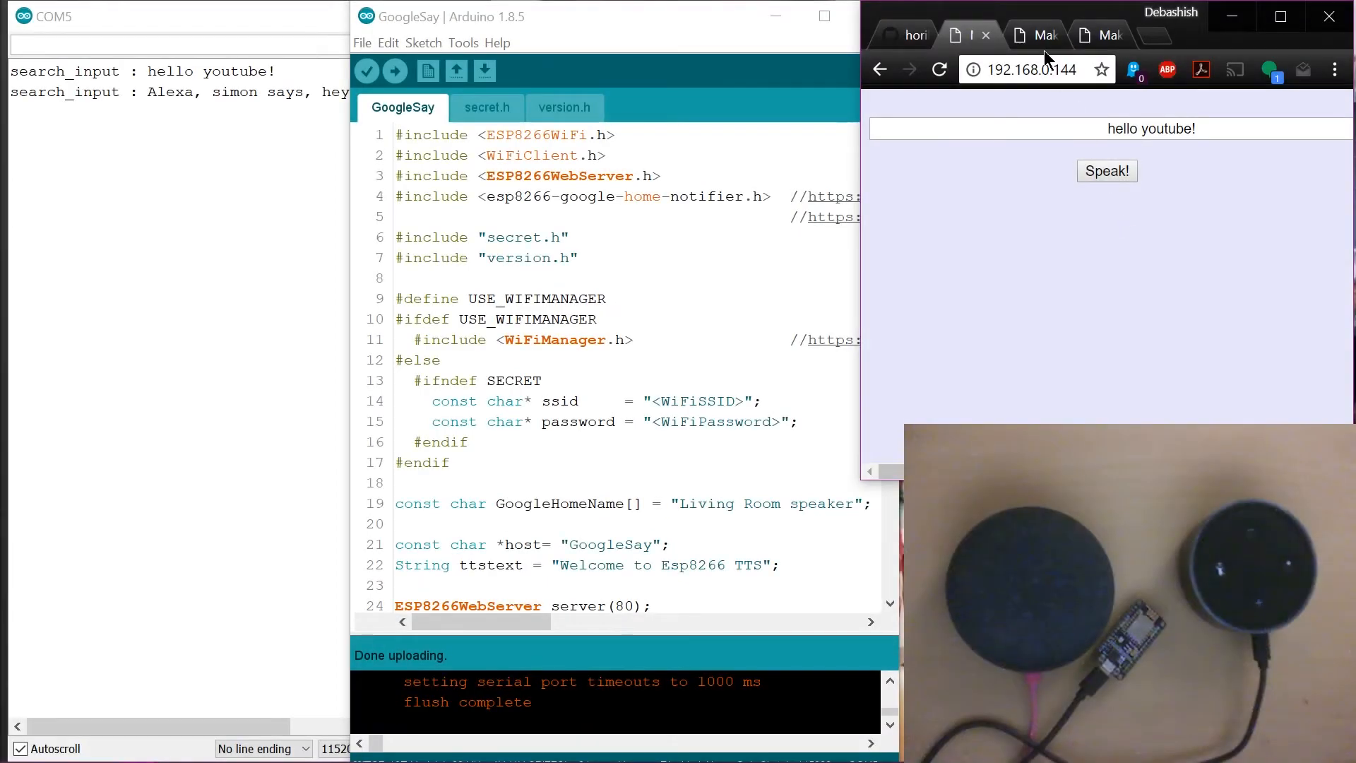
pyautogui.moveTo(1031, 151)
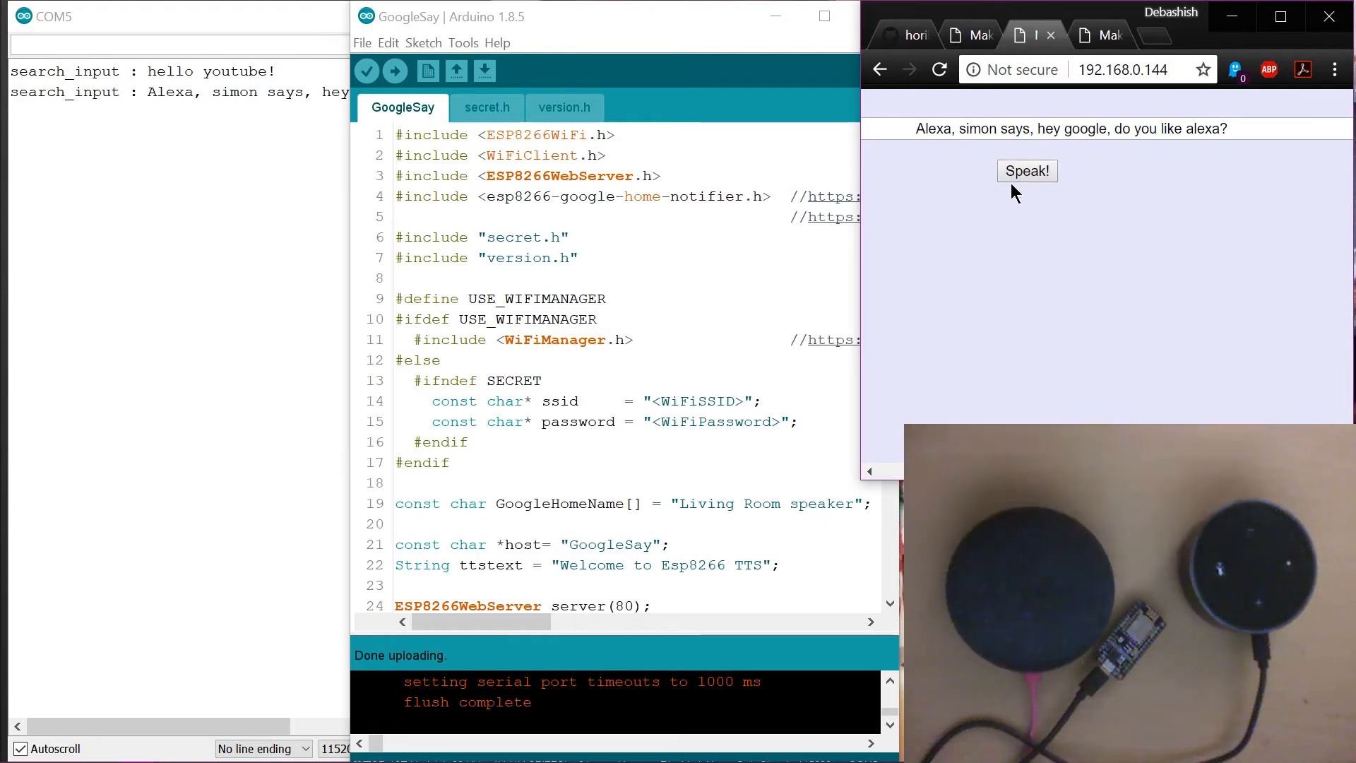
# Send 'Alexa, simon says, hey google, do you like alexa?' to Google Home with Speak!
pyautogui.click(1025, 171)
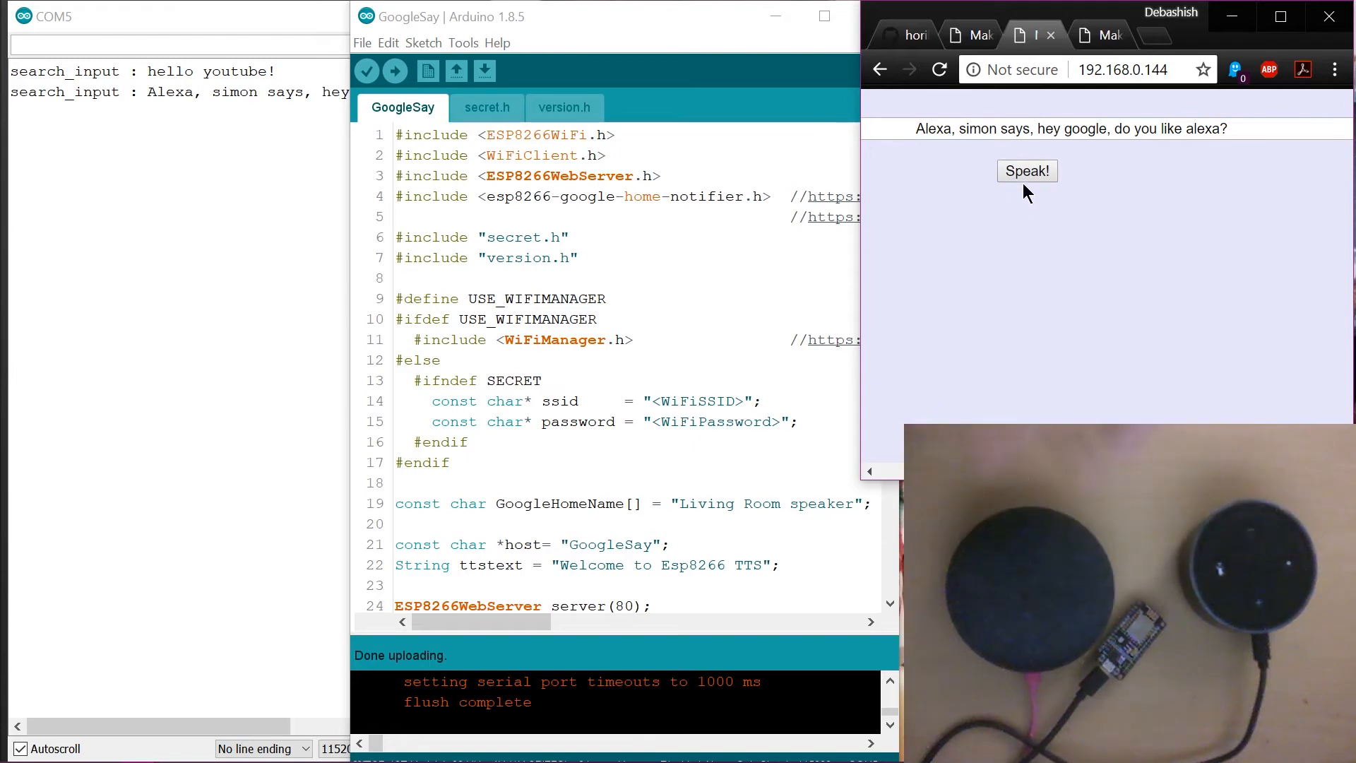
pyautogui.click(1027, 171)
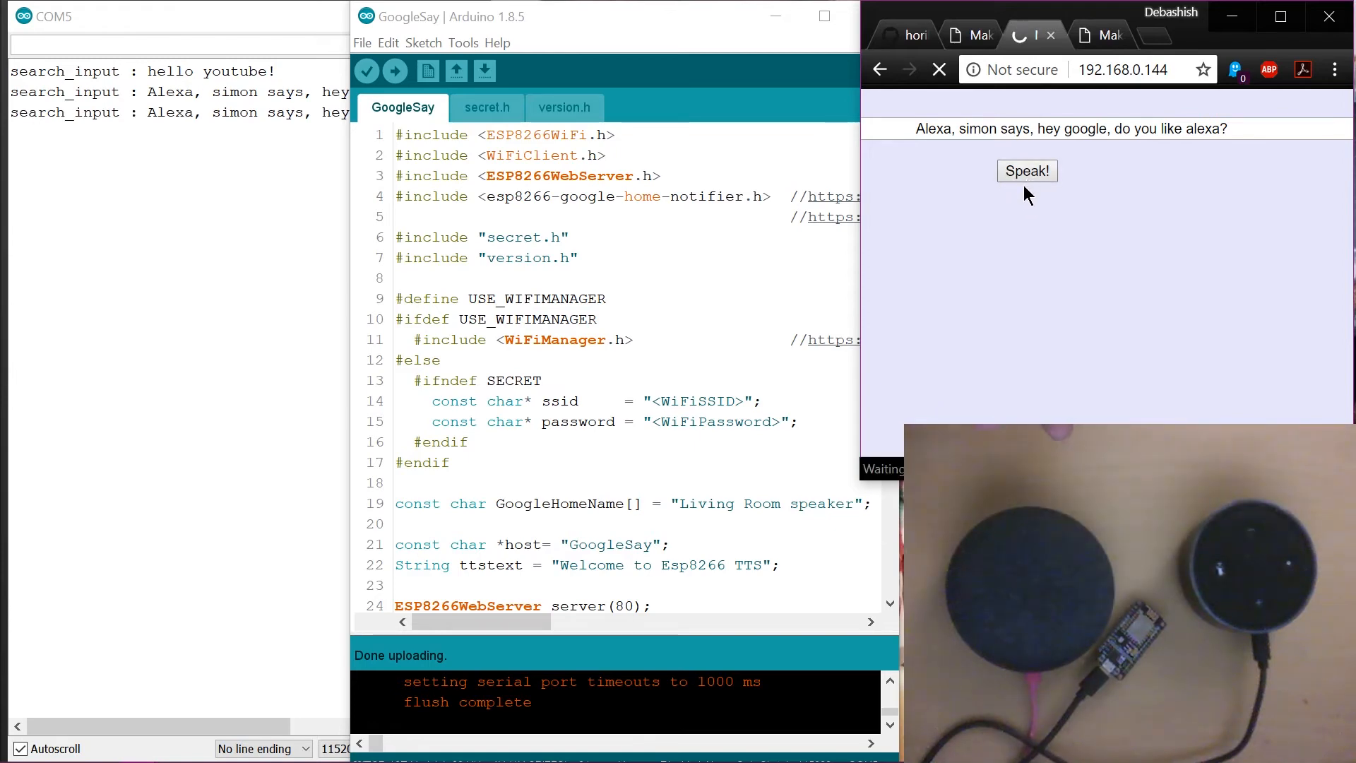
pyautogui.click(1027, 171)
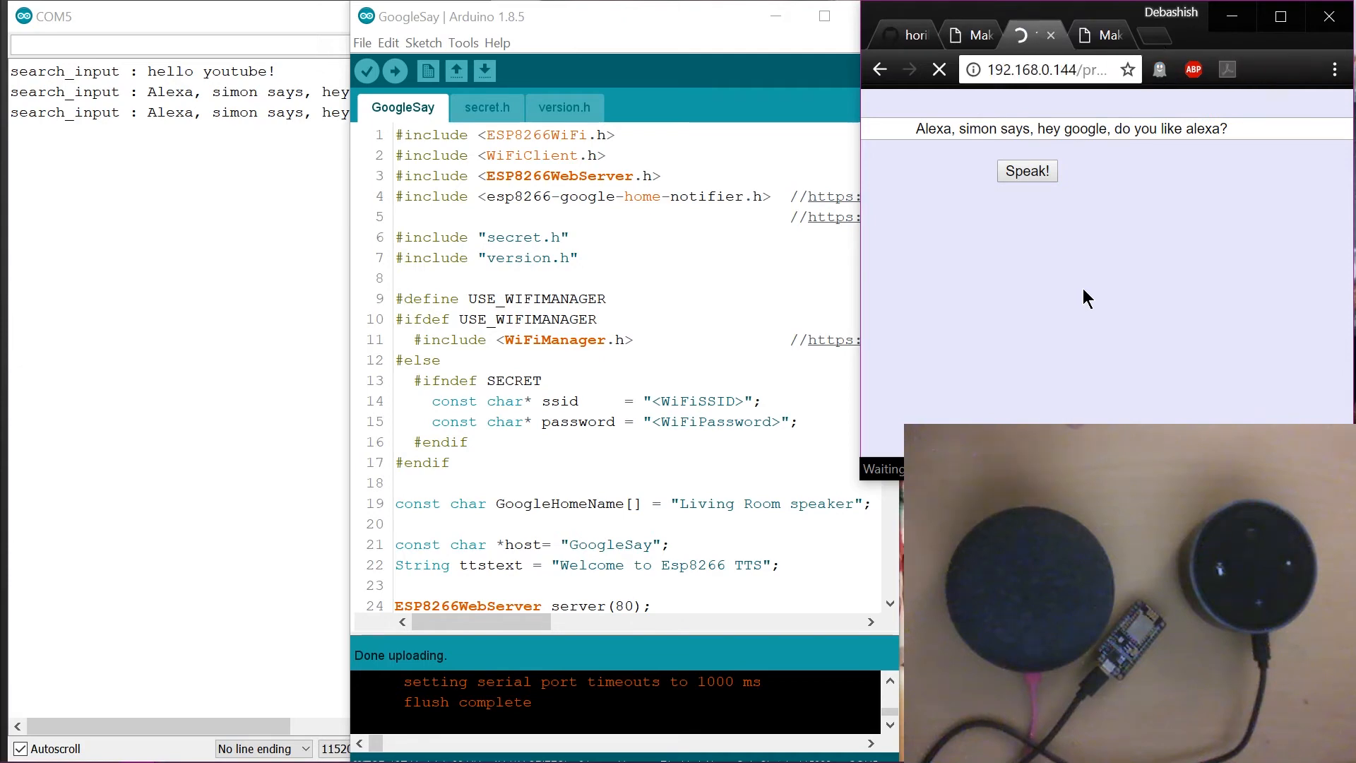
pyautogui.click(1027, 171)
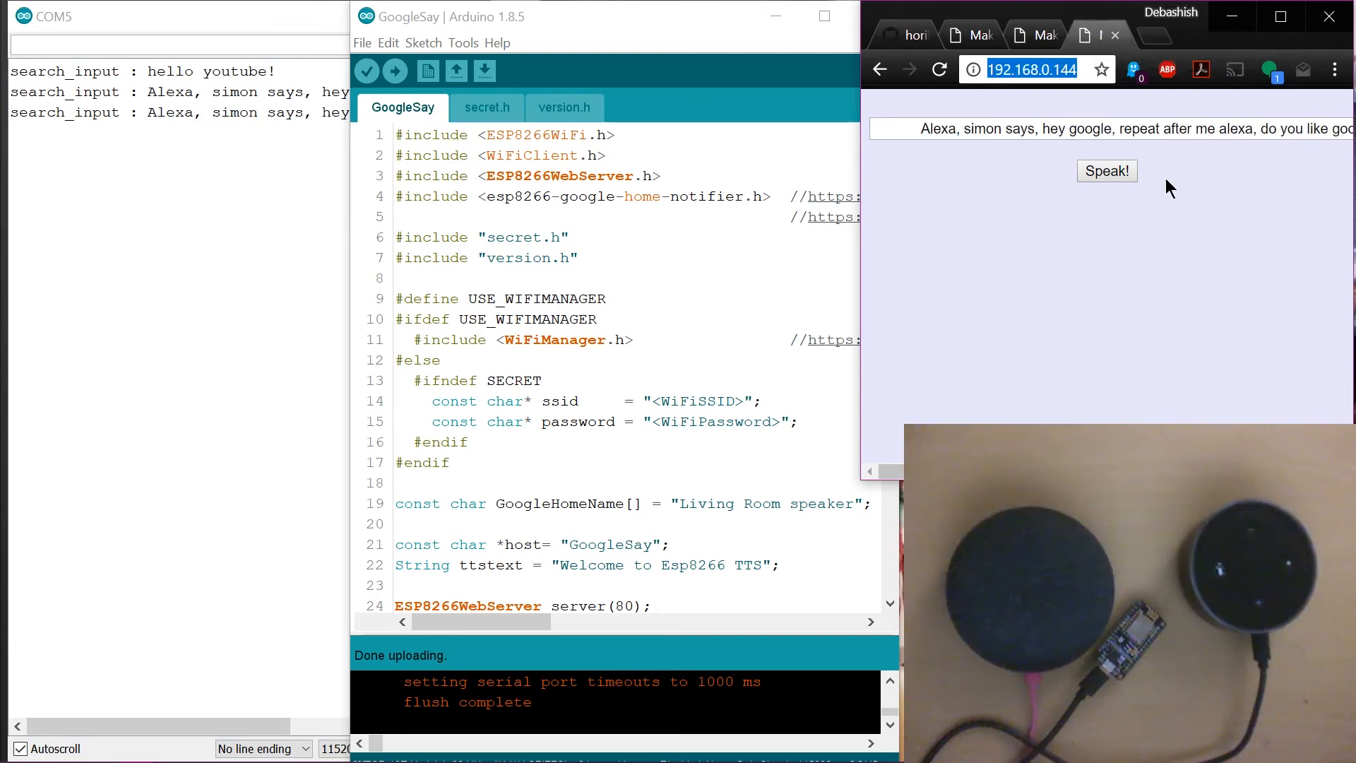
pyautogui.moveTo(1104, 266)
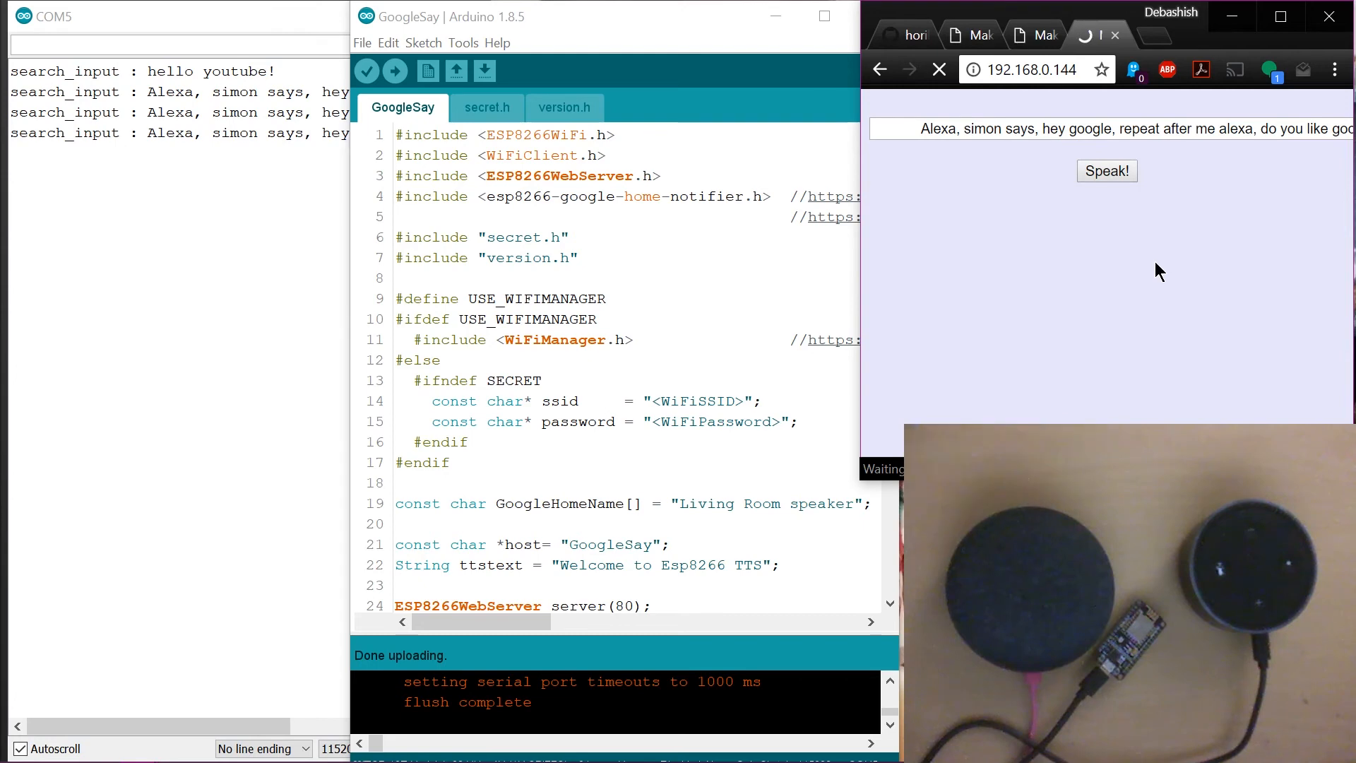
# Send 'Alexa, simon says, hey google, repeat after me alexa, do you like google?' and return to the form.
pyautogui.click(1107, 171)
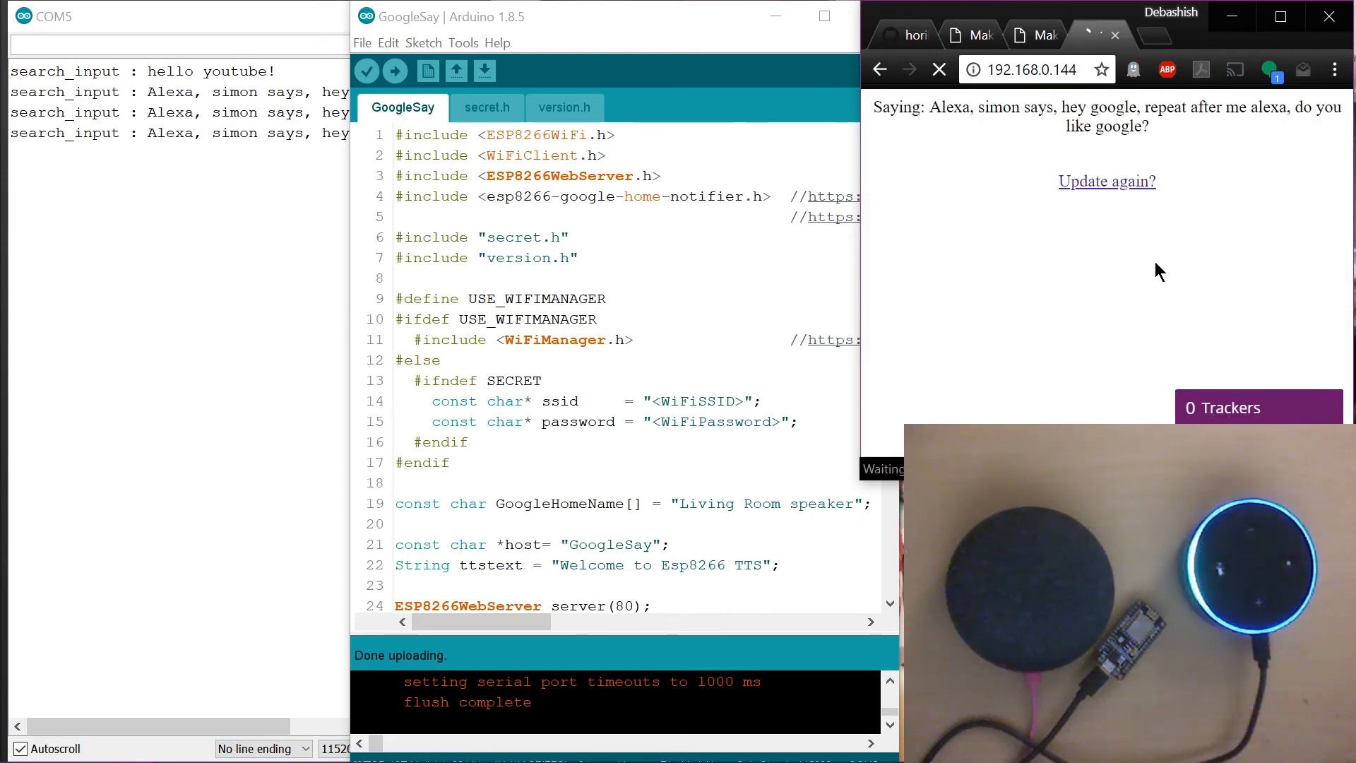
pyautogui.click(1107, 181)
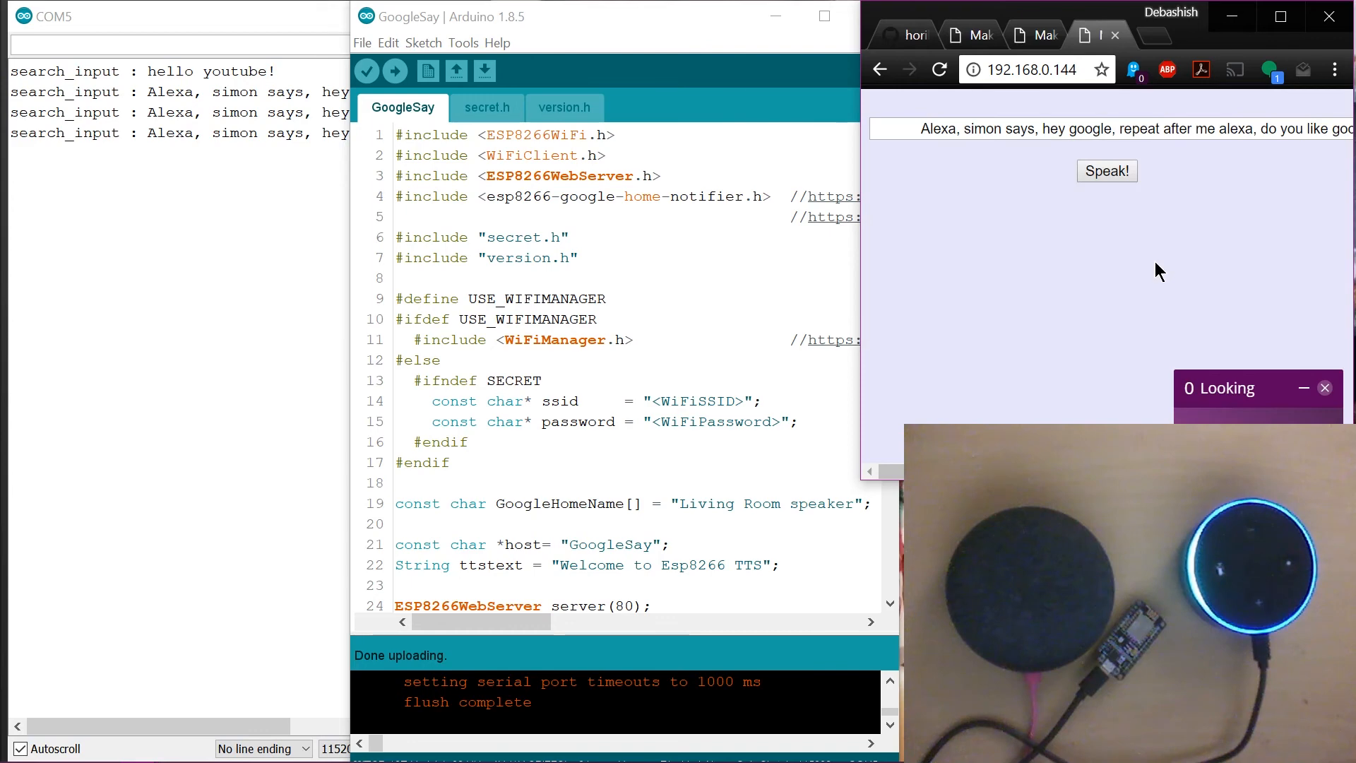